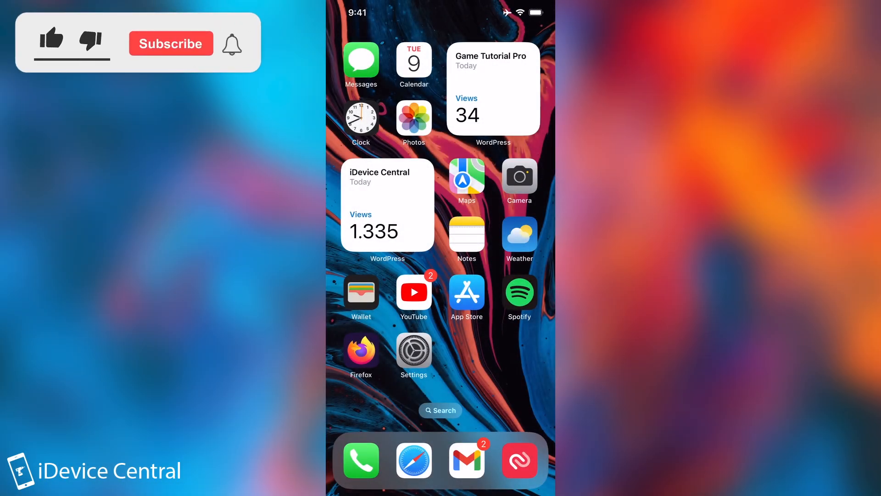
Bring up the lock screen gallery and swipe to the Add New card.
left_click(51, 38)
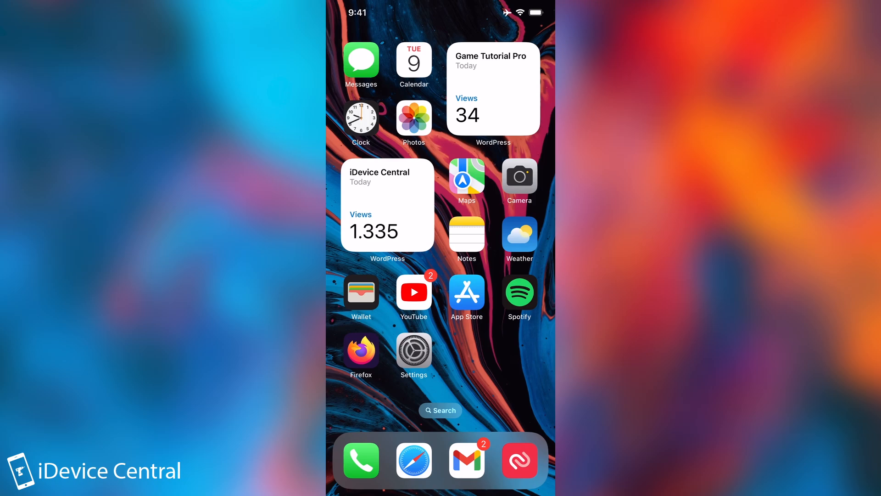
scroll("left", 3)
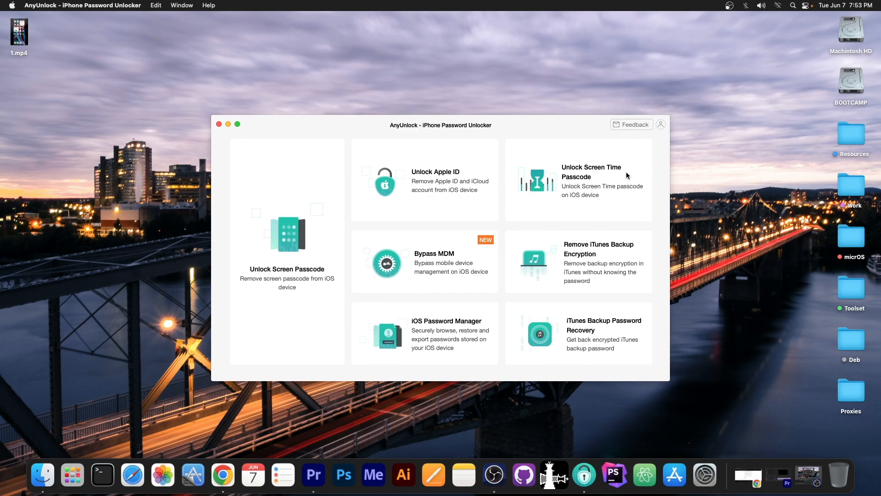
mouse_move(584, 267)
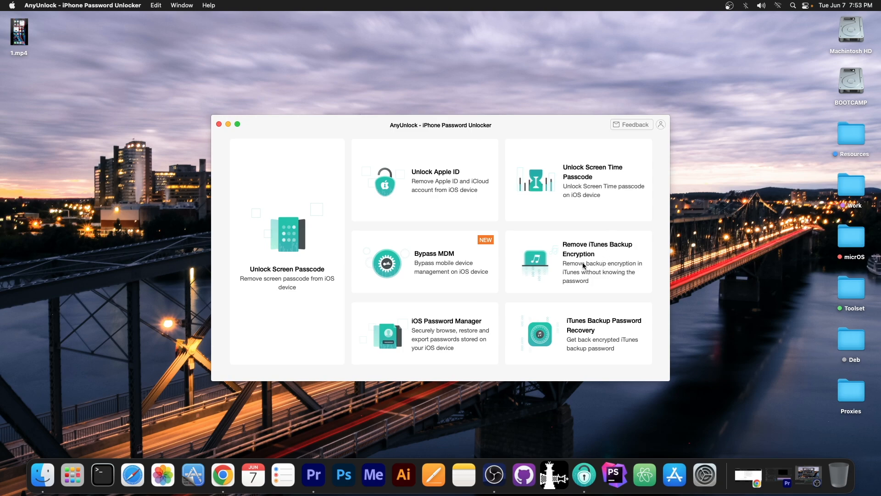
mouse_move(582, 253)
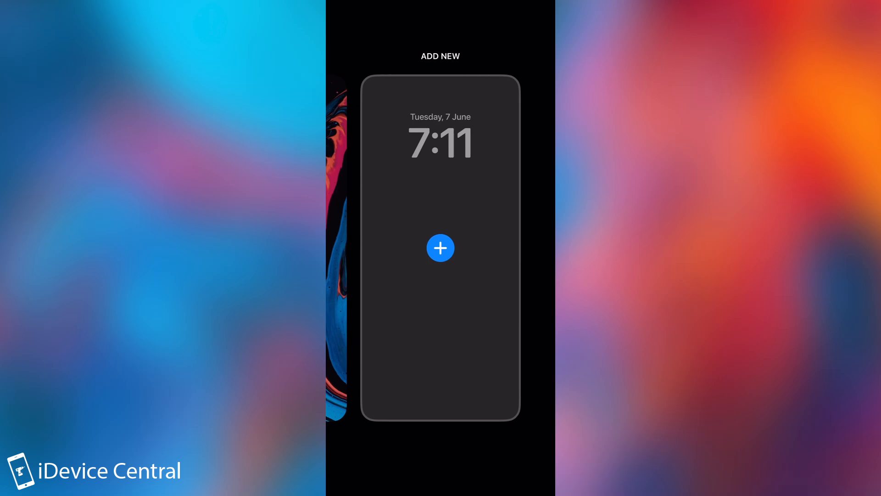
Start a new lock screen using the palm-tree street photo from Suggested Photos.
left_click(441, 248)
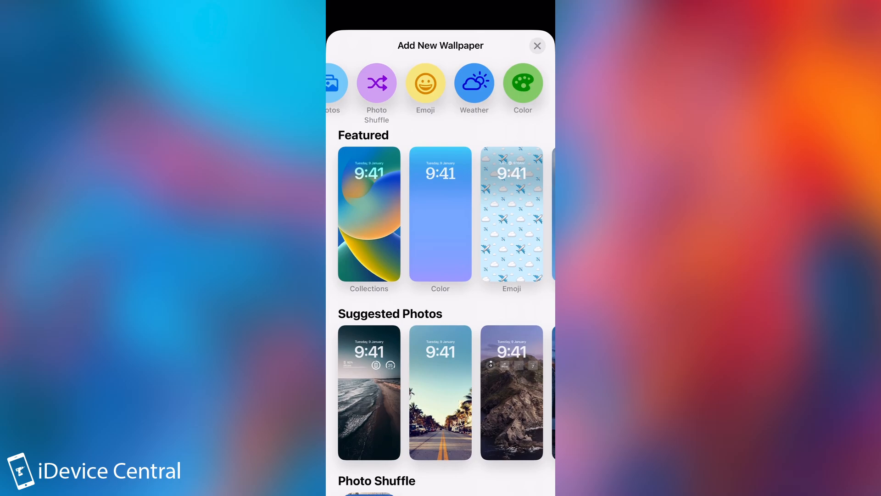
left_click(426, 84)
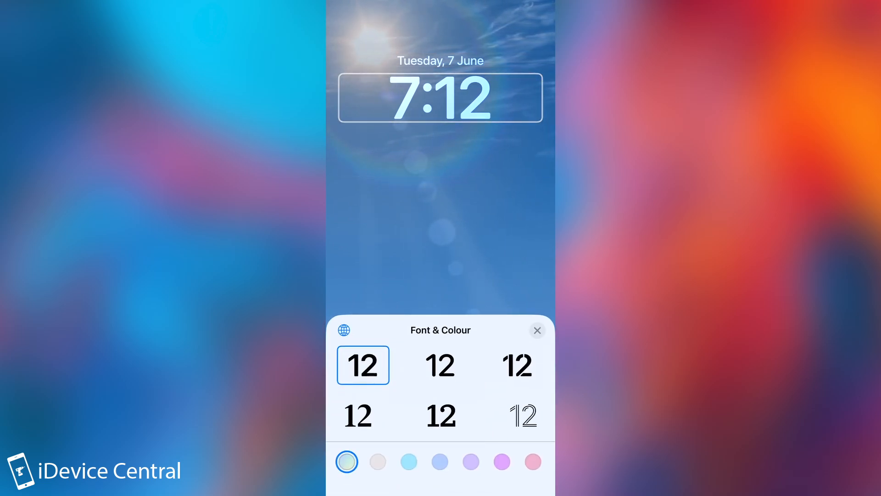
Try outlined and stencil fonts, preview Arabic Indic and Devanagari digits, return to standard Arabic.
left_click(524, 416)
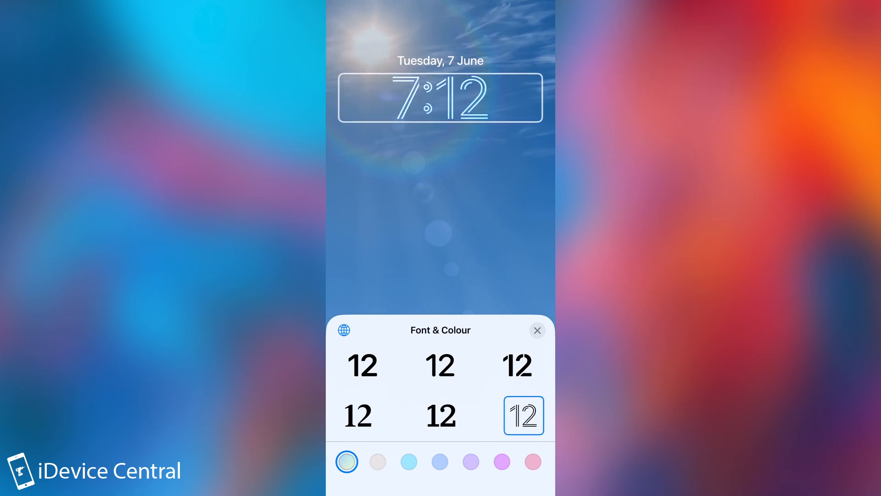
left_click(517, 365)
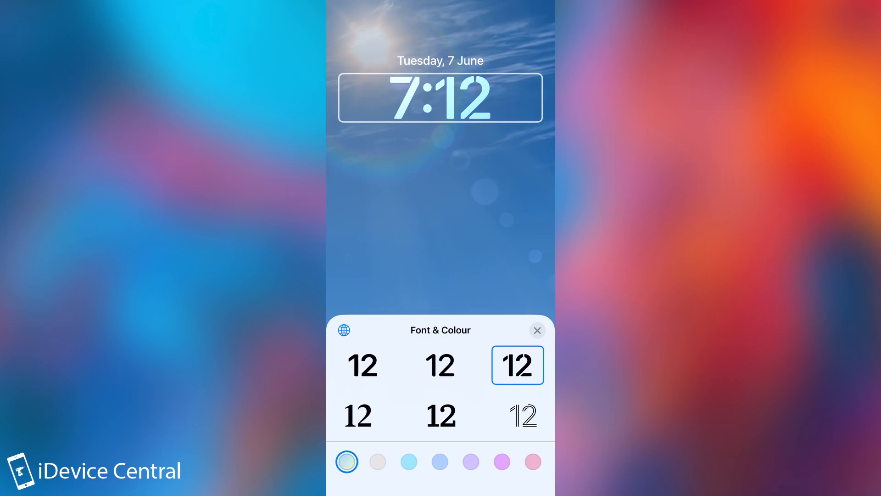
left_click(343, 330)
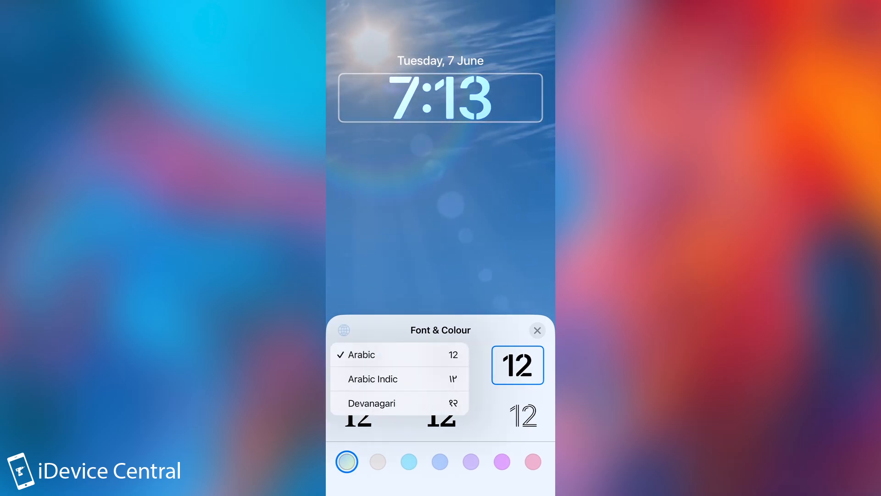
left_click(391, 378)
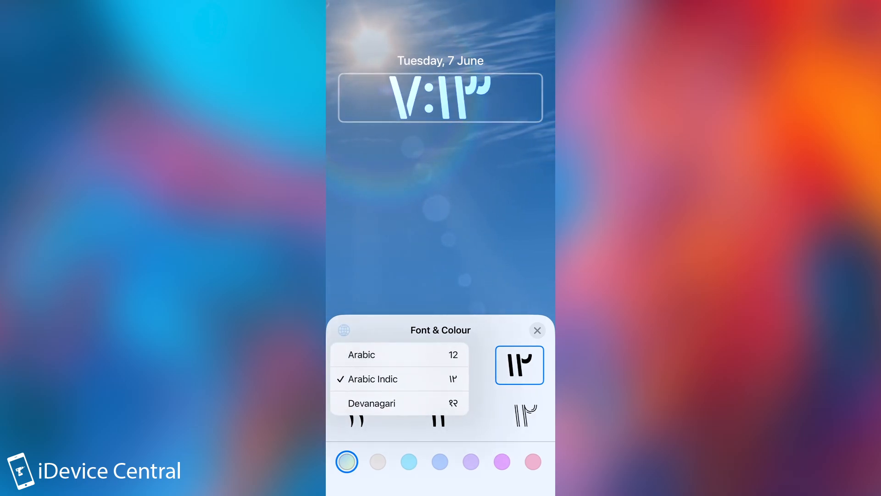
left_click(371, 403)
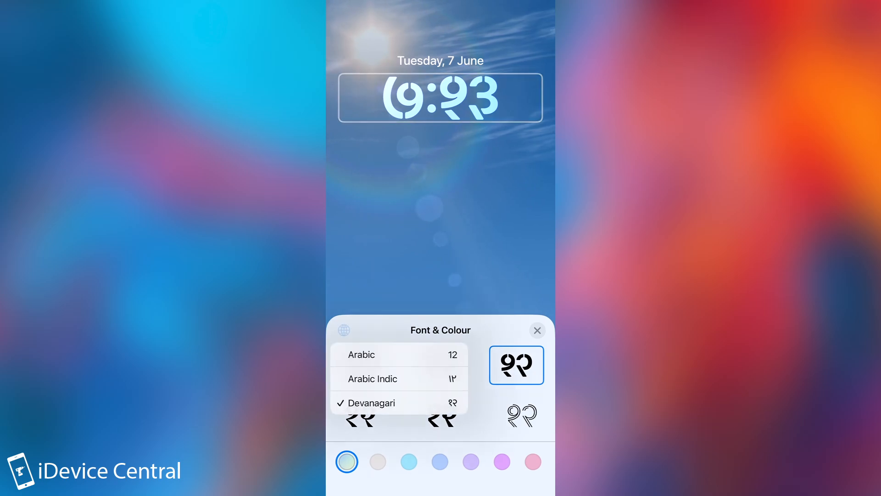
left_click(362, 354)
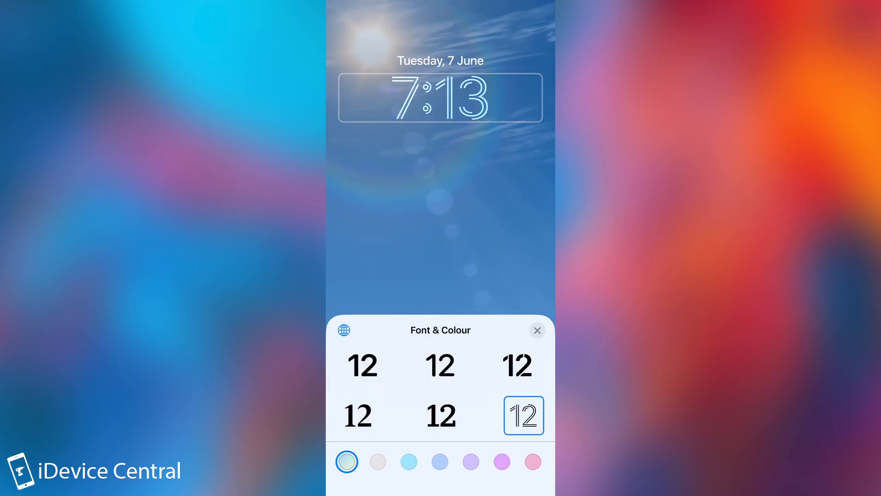
Settle on the stencil-style bold clock font and tint the clock and date cyan.
left_click(441, 366)
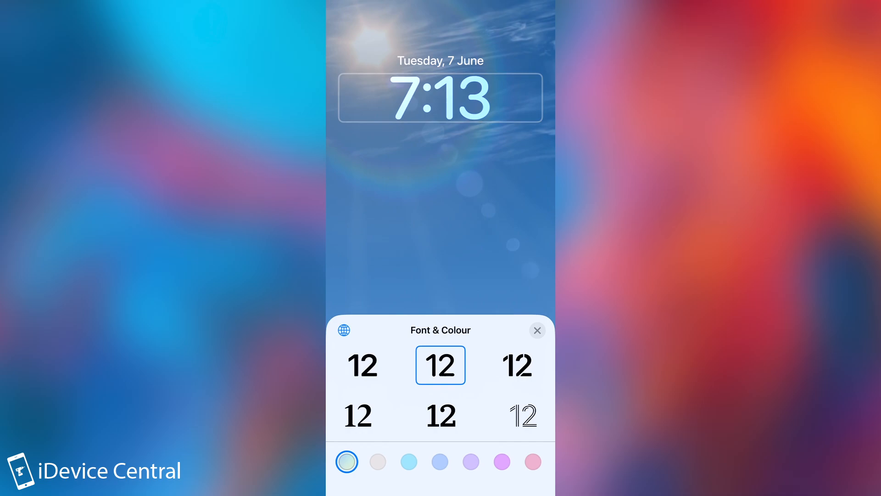
left_click(517, 366)
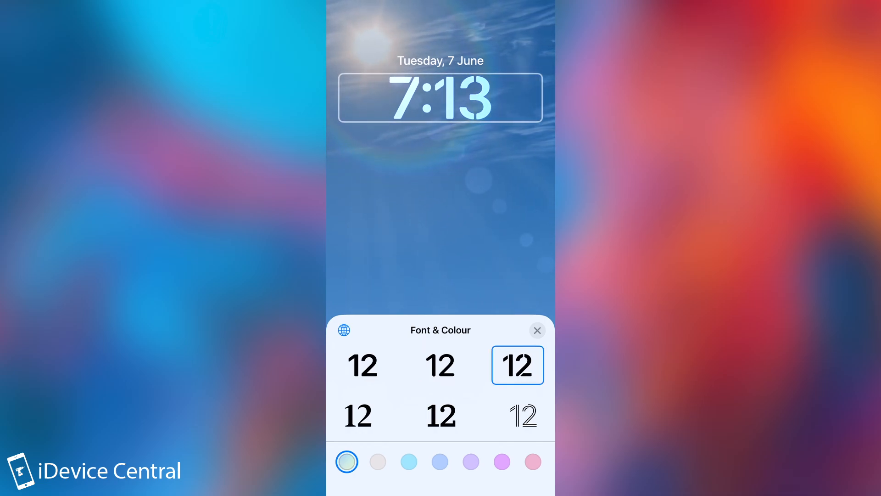
left_click(379, 460)
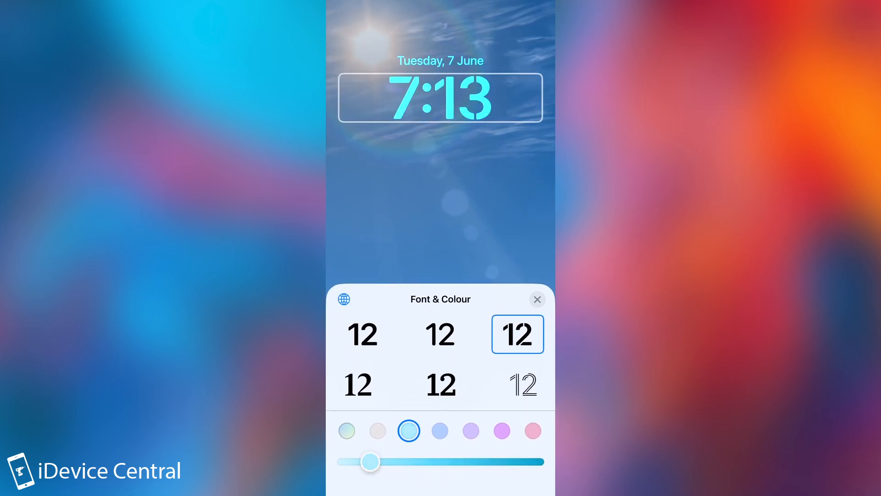
Lighten the cyan tint, then switch the clock and date to a pink-purple tint and adjust its shade.
left_click_drag(371, 461, 349, 461)
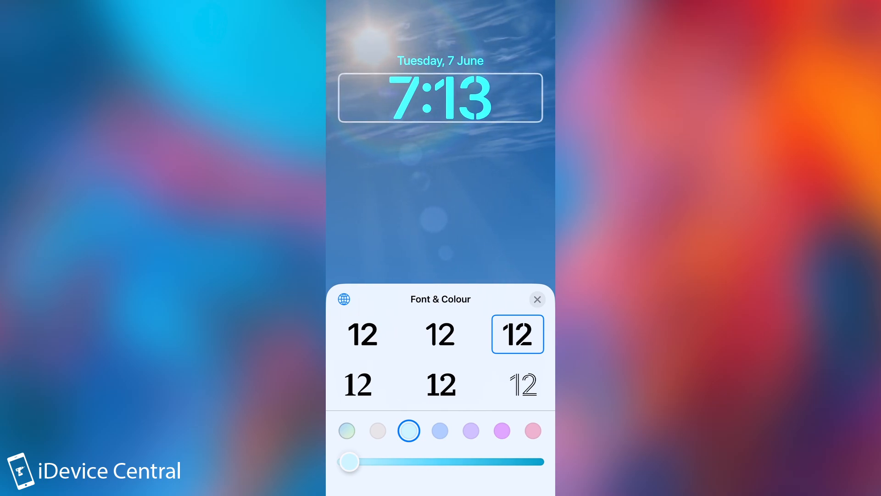
left_click(502, 431)
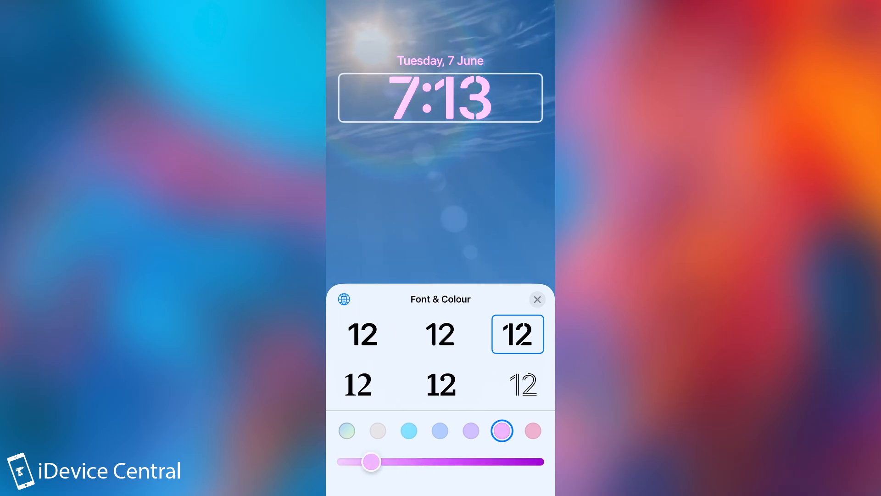
left_click_drag(371, 462, 366, 461)
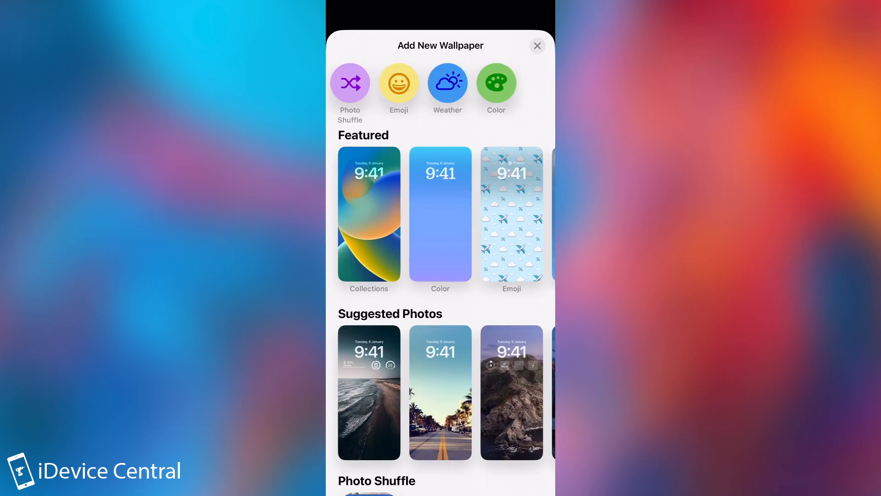
Start a plain Color wallpaper in pink and slide its shade from light to strong magenta.
left_click(441, 213)
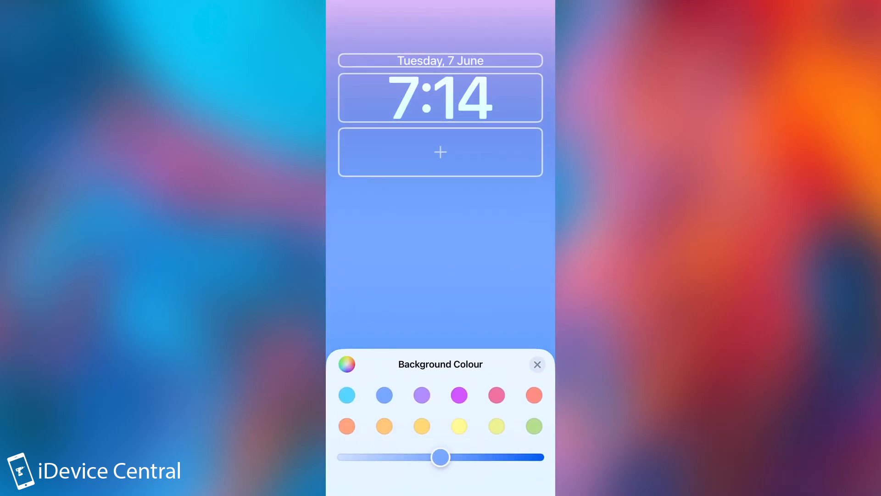
left_click(497, 395)
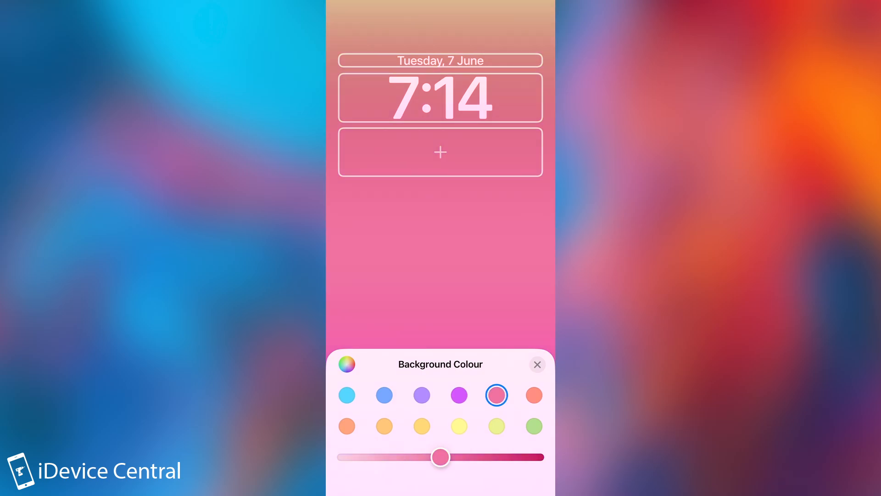
left_click_drag(440, 456, 375, 456)
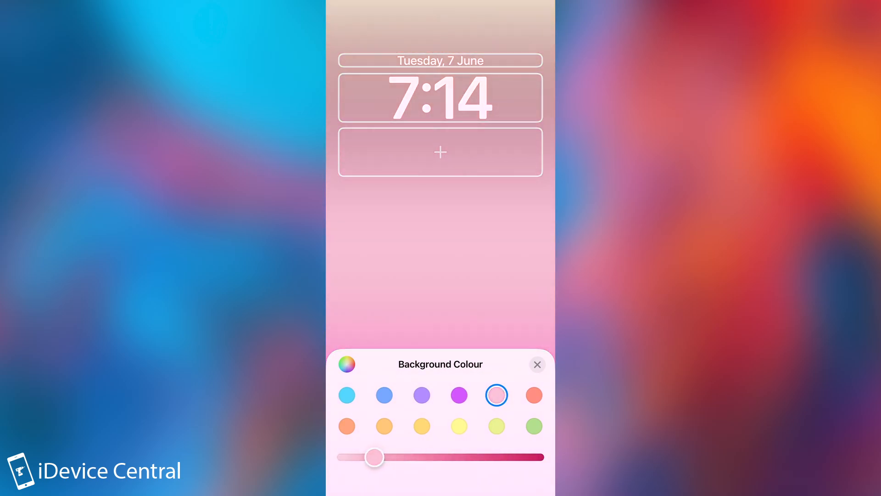
left_click_drag(373, 456, 525, 456)
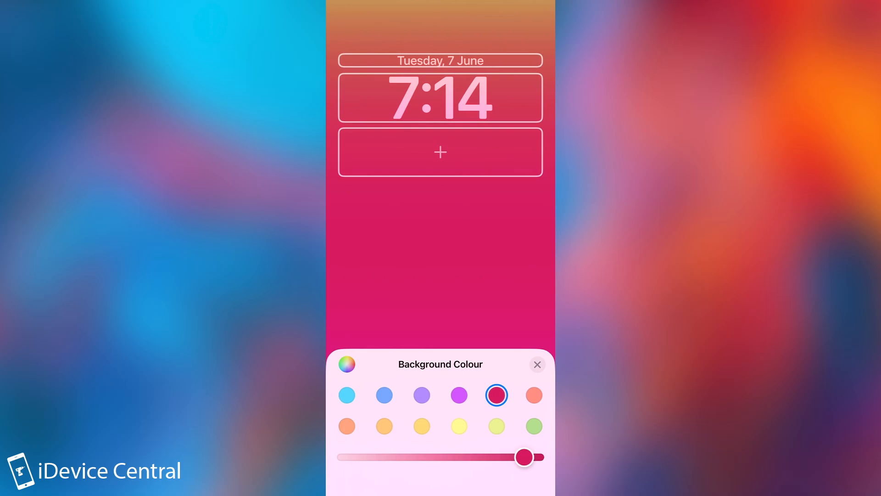
Try yellow-green and pale blue backgrounds, finish the colour choice and return to the gallery.
left_click(497, 427)
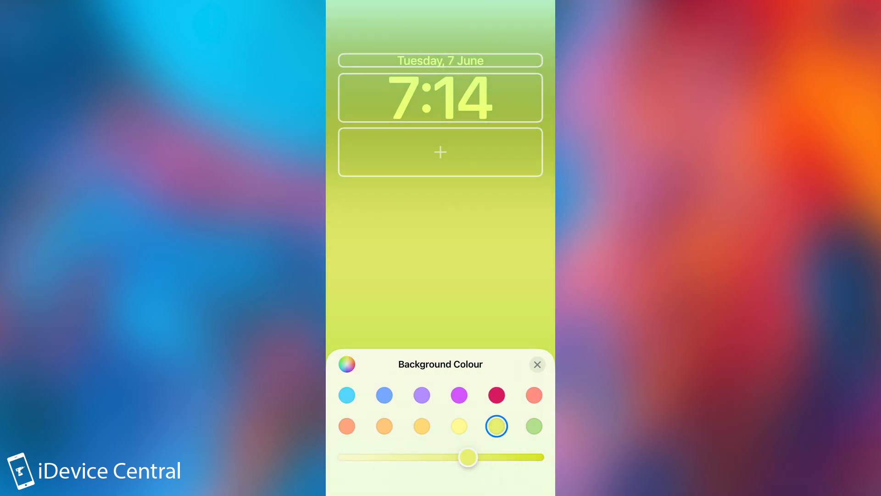
left_click(384, 395)
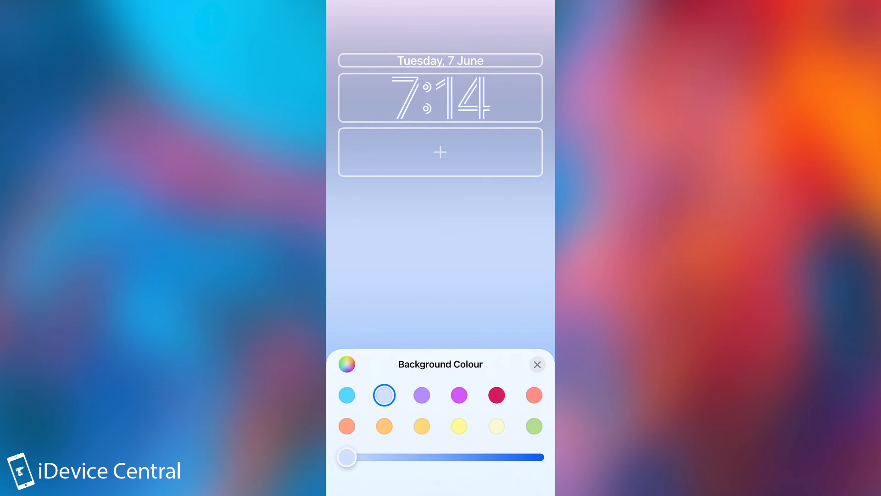
left_click(538, 365)
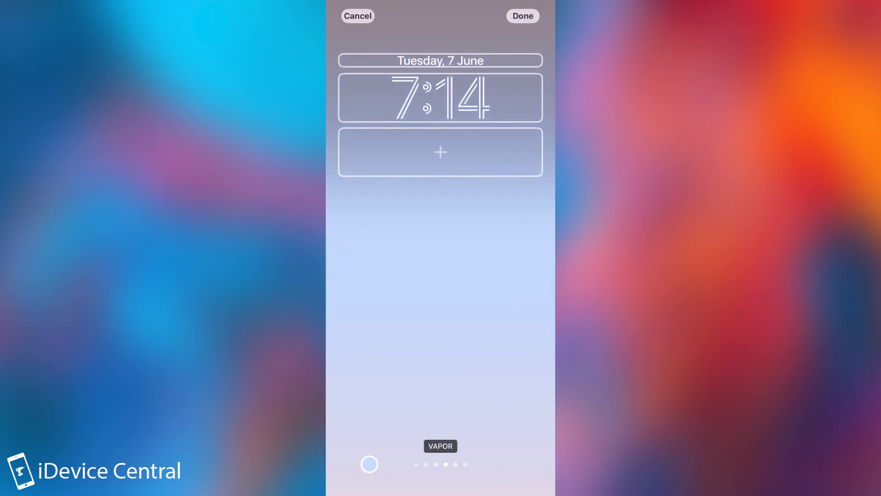
scroll("left", 3)
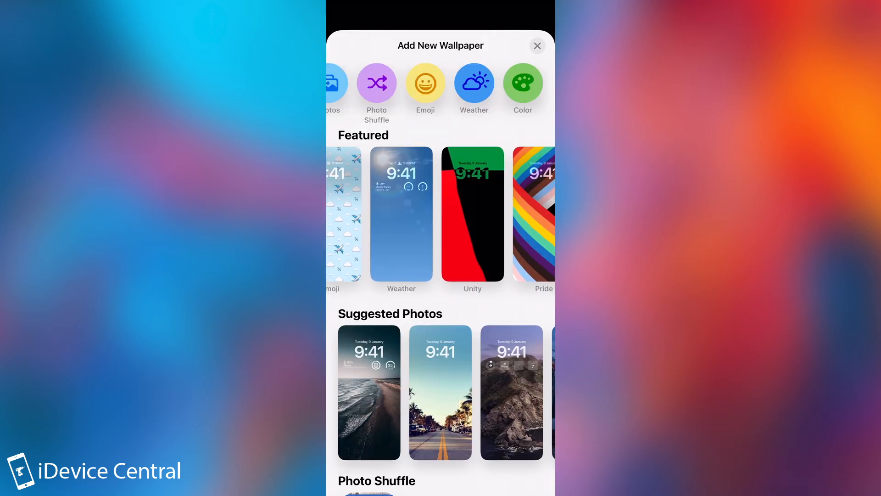
Preview the Pride and Unity featured wallpapers and swipe on to Collections.
left_click(544, 214)
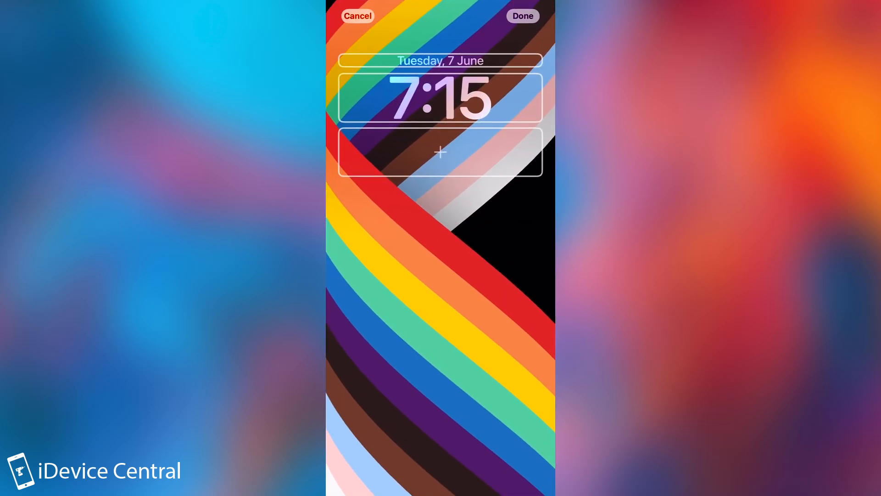
left_click(440, 153)
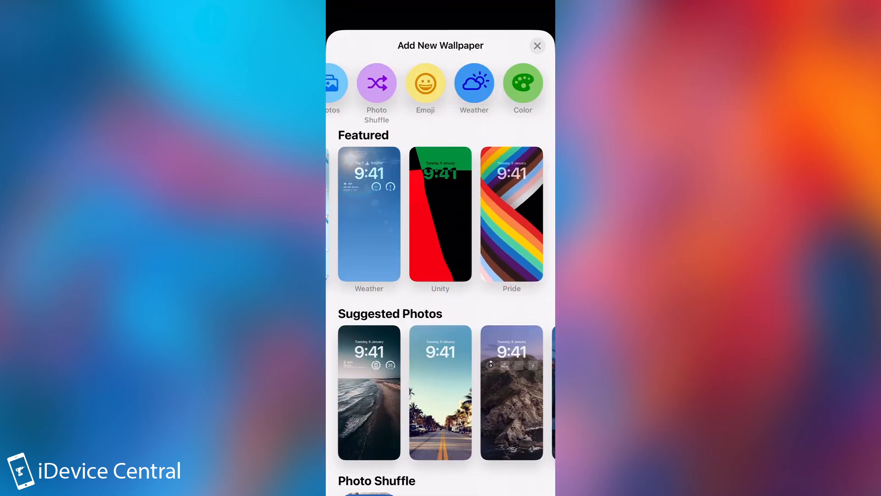
left_click(441, 215)
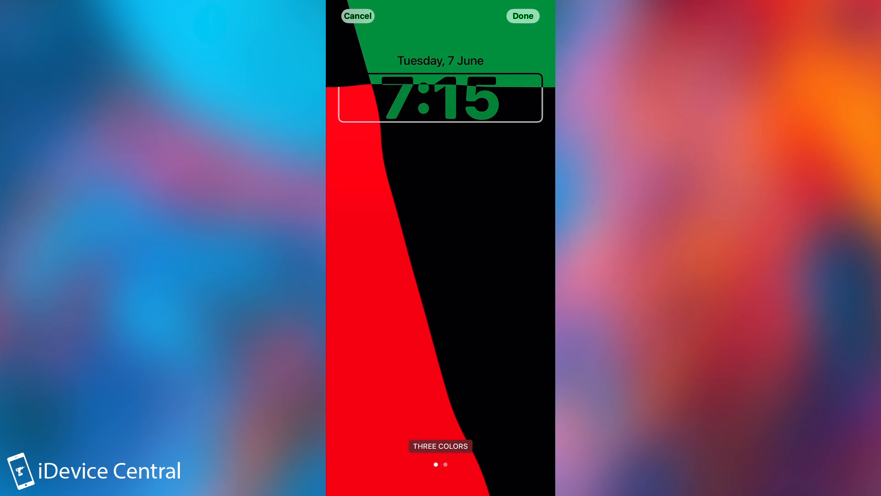
scroll("left", 3)
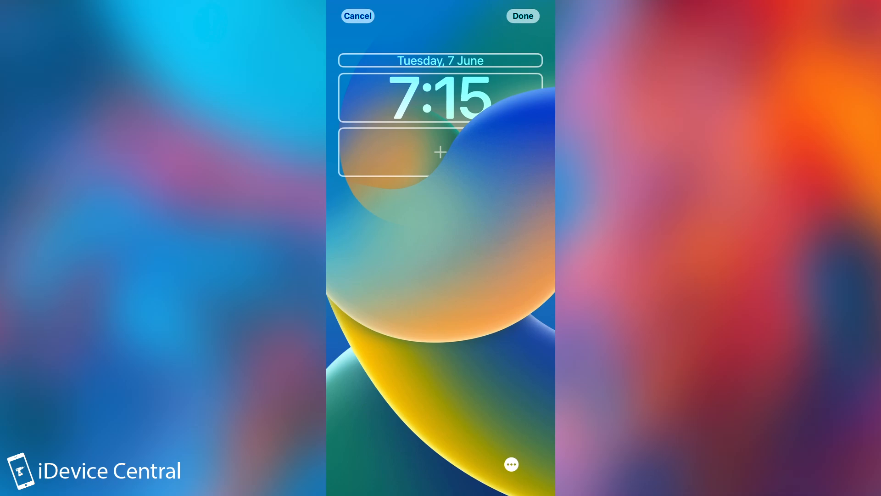
Add the Activity calories beside the date, then leave the Collections preview for the gallery.
left_click(441, 153)
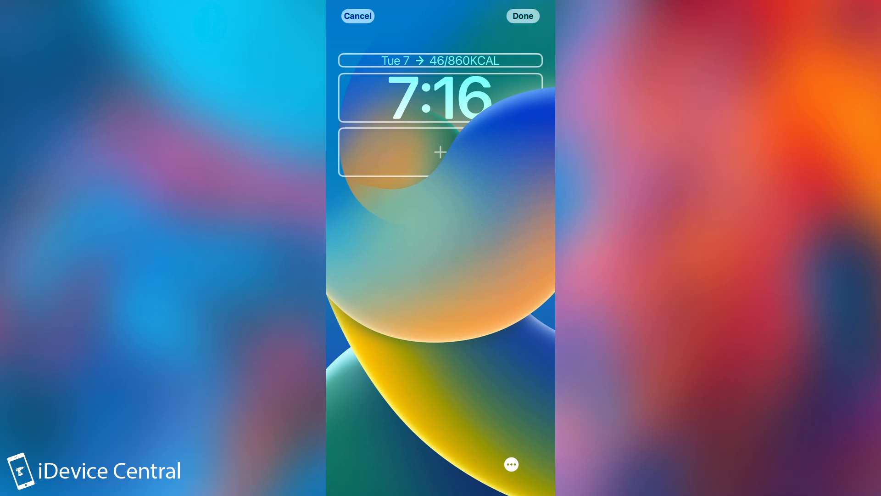
left_click(441, 152)
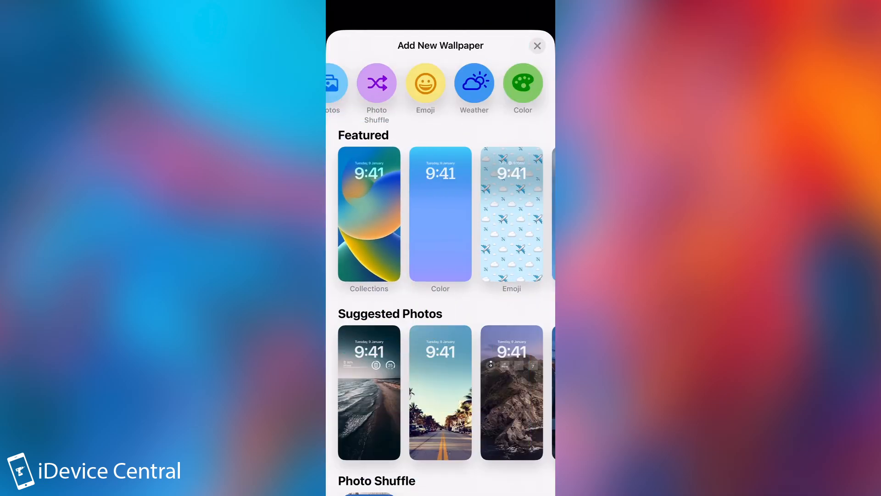
Use the palm-tree street photo as wallpaper, swipe through filters and add battery, device and weather widgets.
left_click(441, 392)
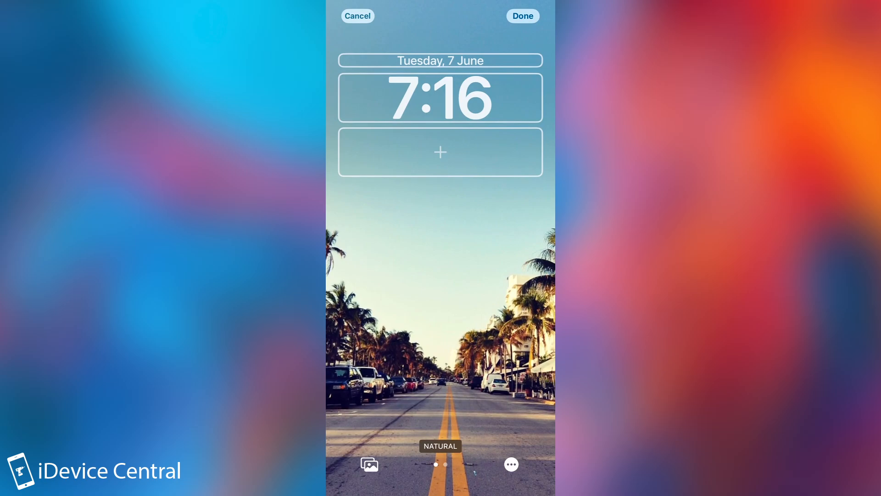
scroll("left", 3)
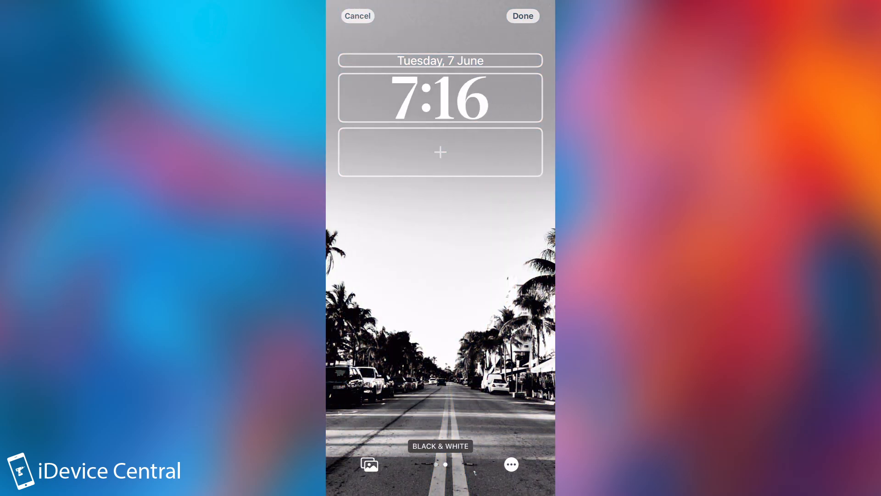
left_click(511, 463)
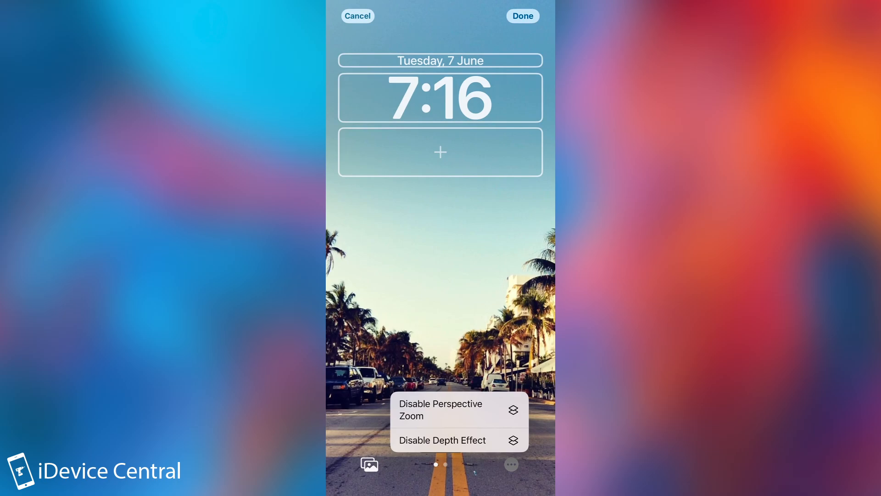
left_click(441, 153)
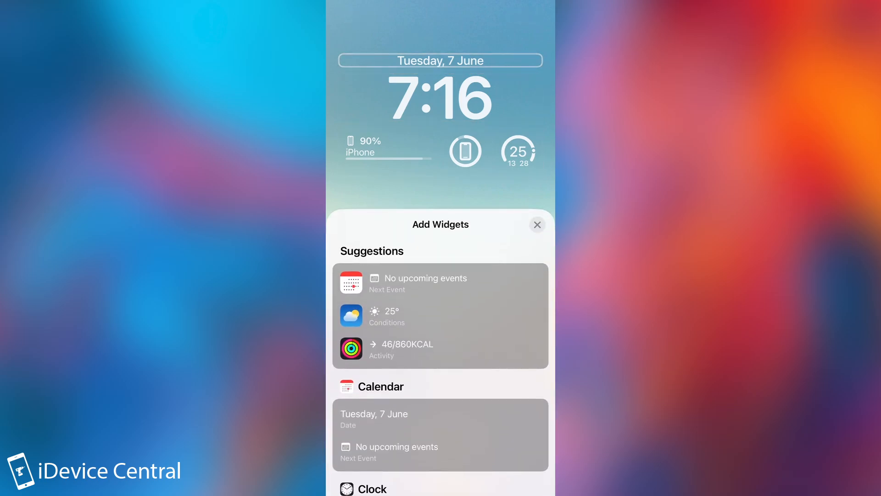
Save the palm-tree lock screen as a wallpaper pair so the home screen matches.
left_click(538, 225)
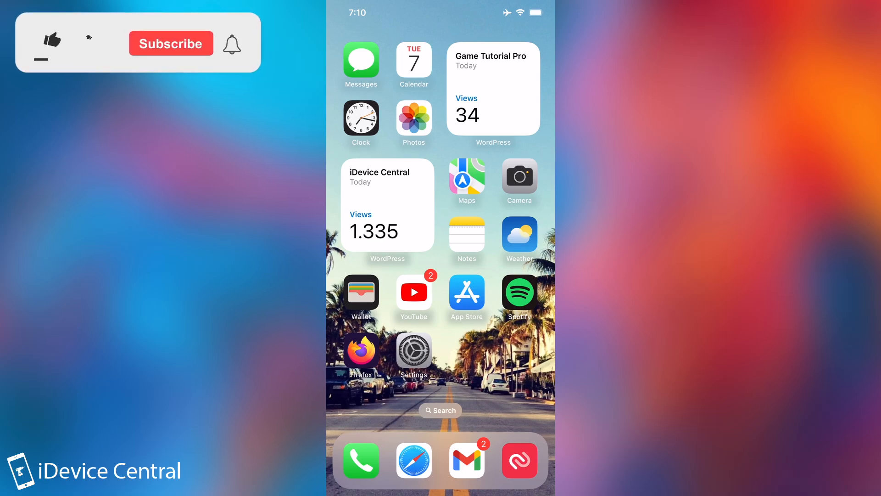
left_click(51, 40)
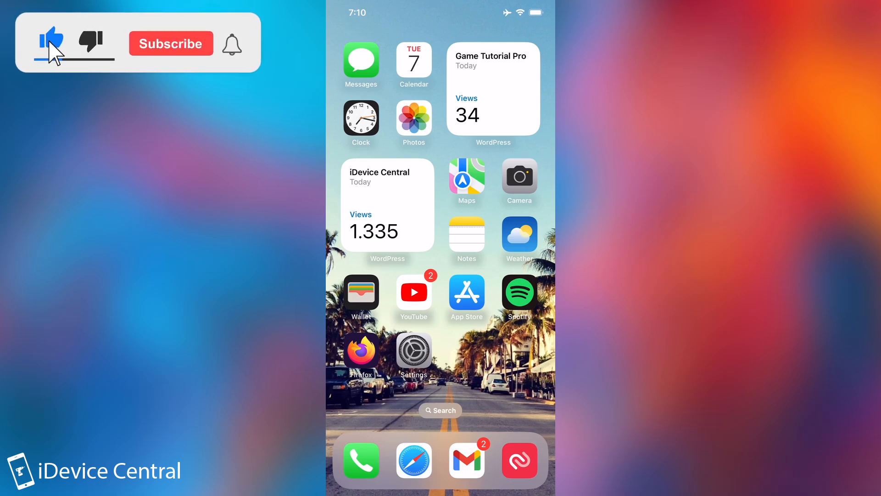
left_click(171, 43)
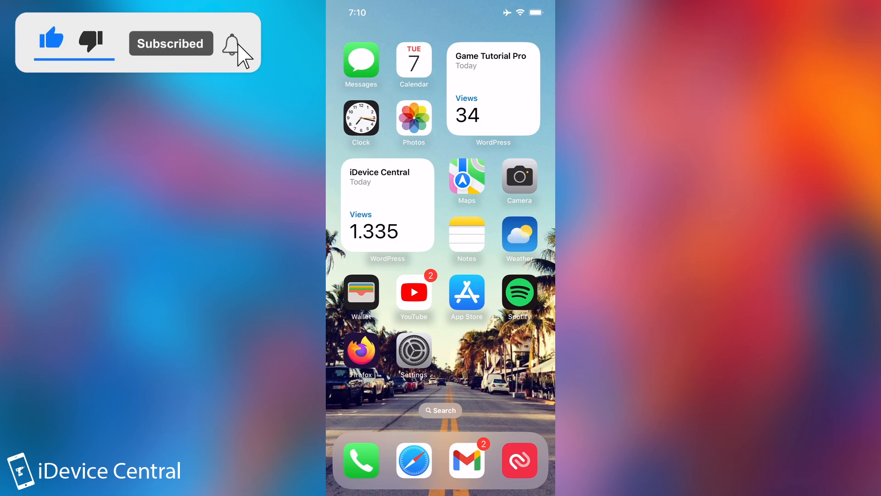